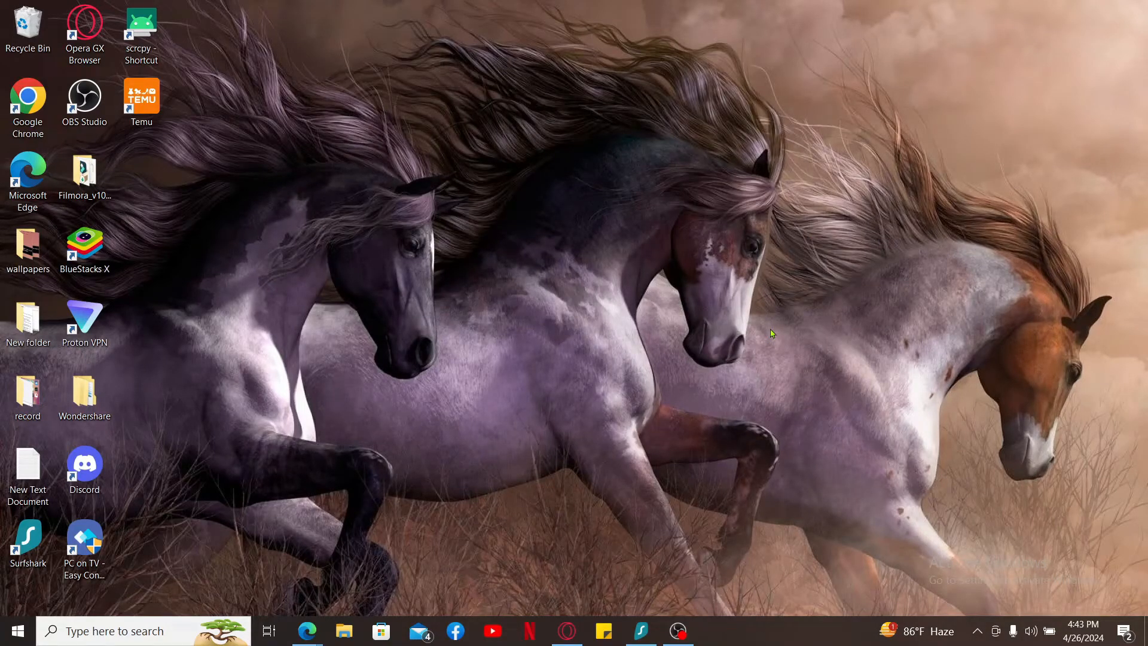
mouse_move(839, 360)
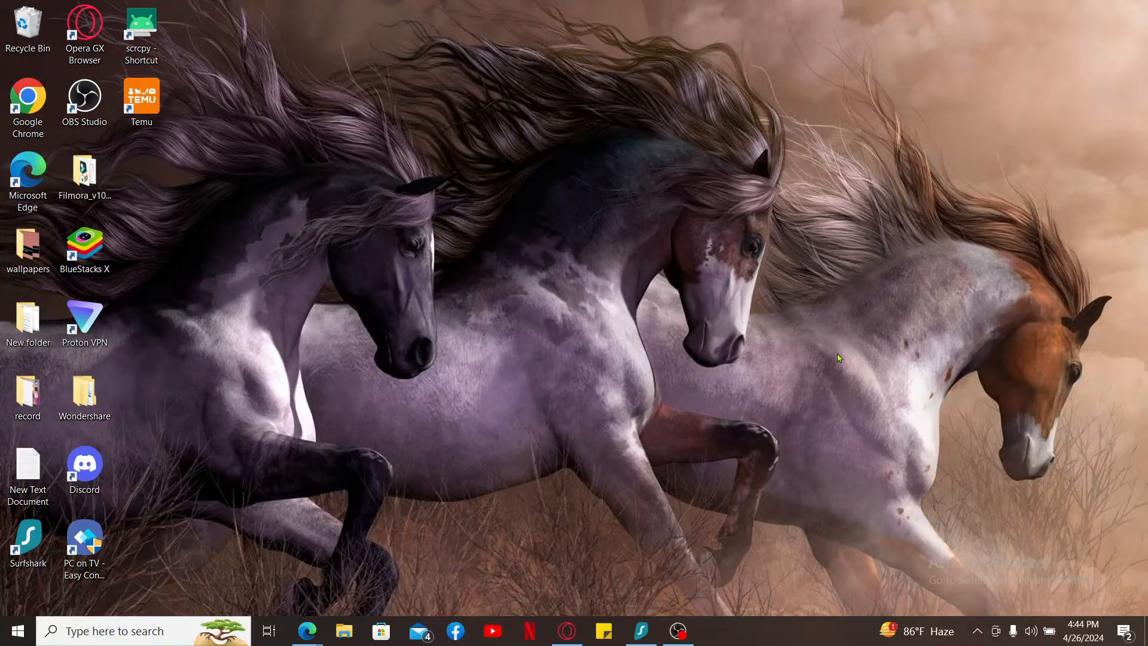
mouse_move(803, 512)
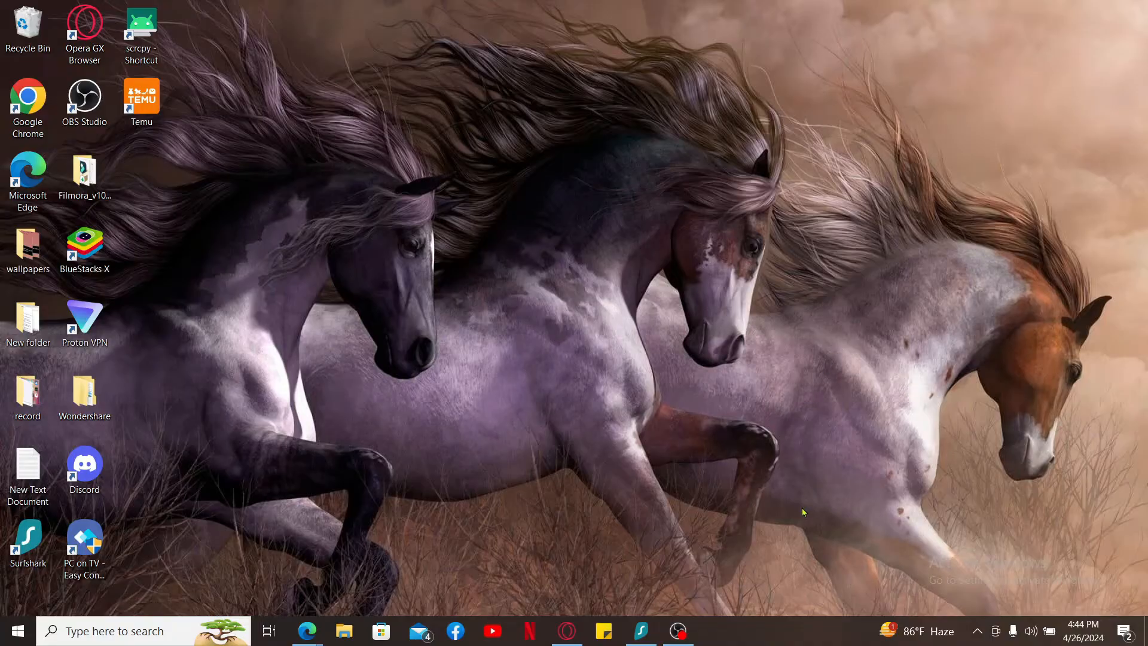
mouse_move(616, 445)
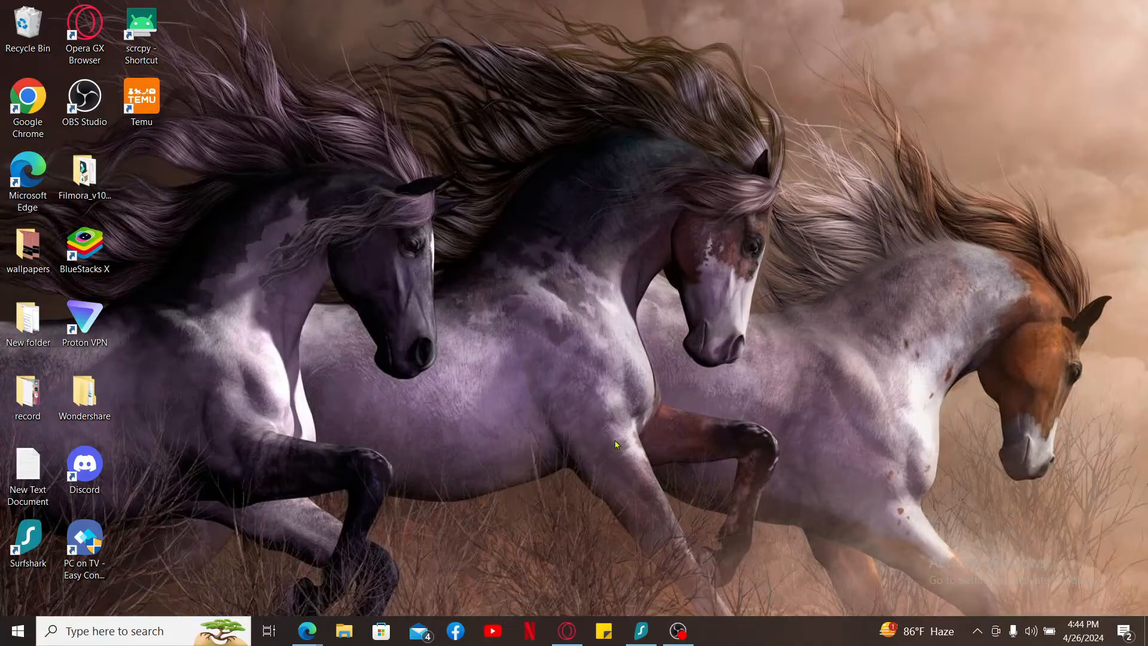
mouse_move(384, 404)
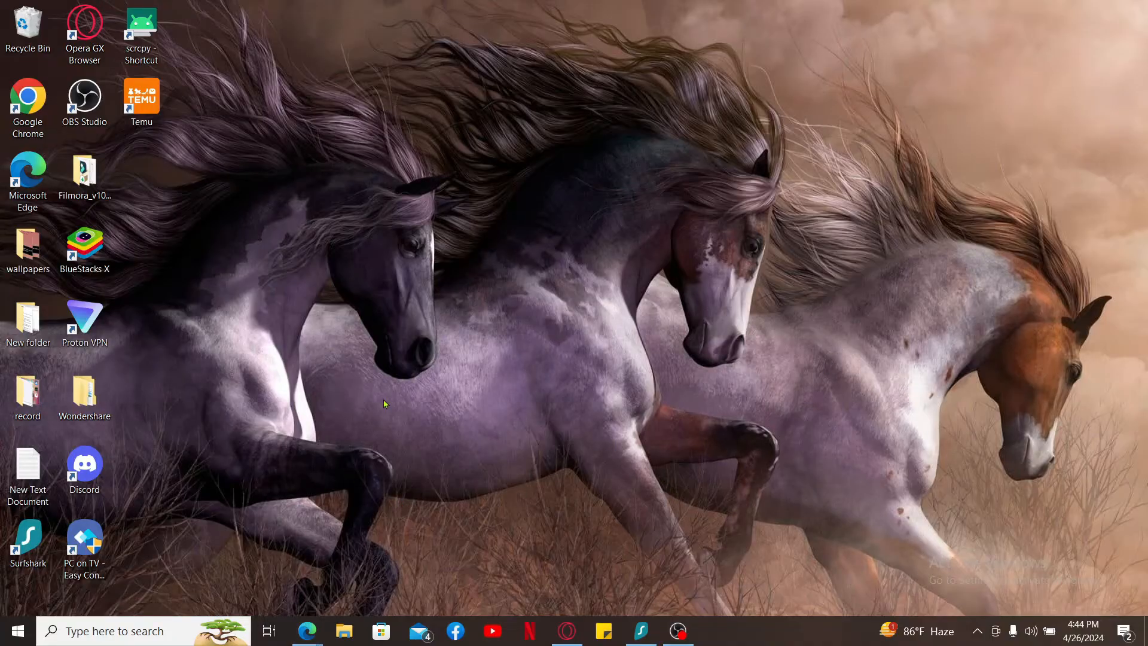
Bring up Disney+ in Edge and open the Mr. Mercedes series from Iconic Series.
click(306, 632)
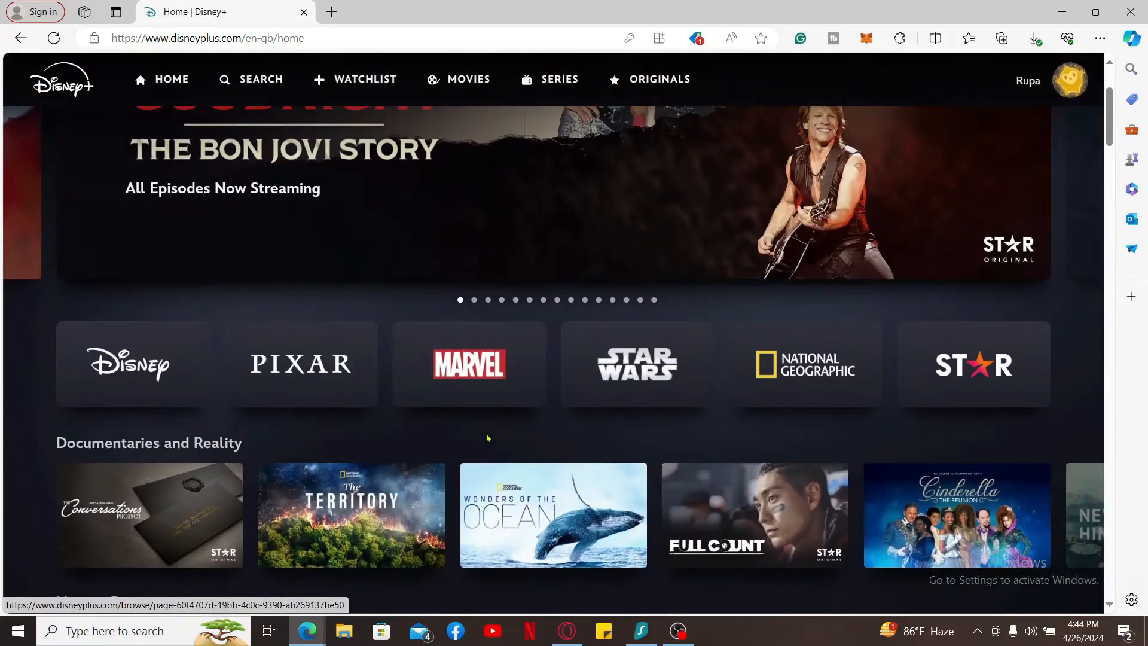
scroll(down, 3)
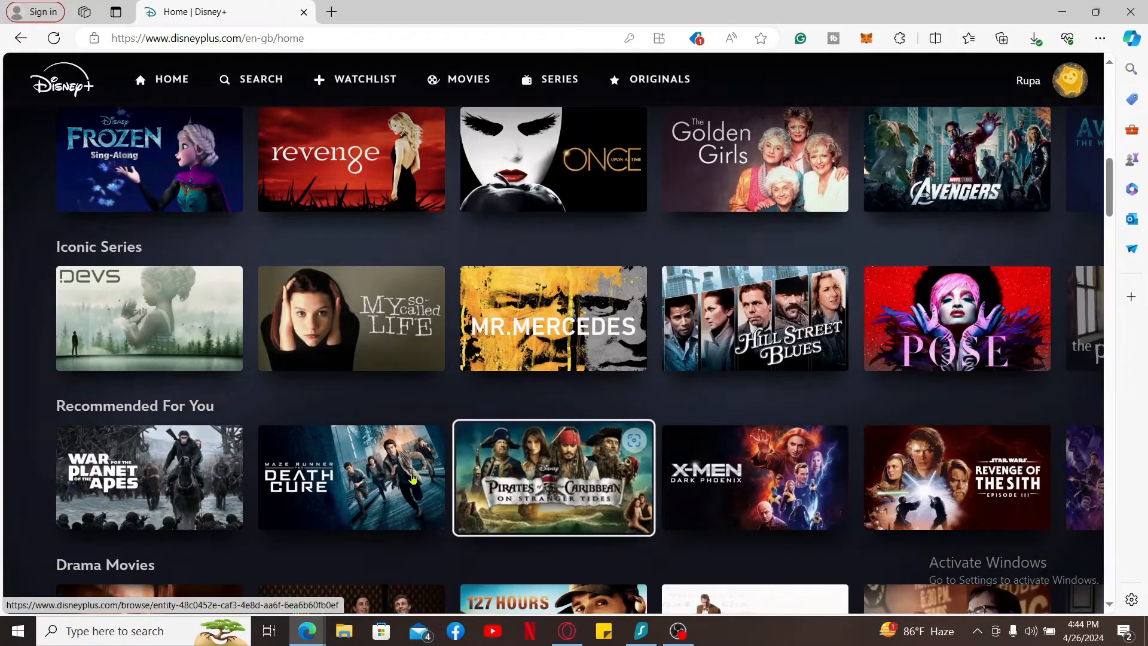
click(553, 477)
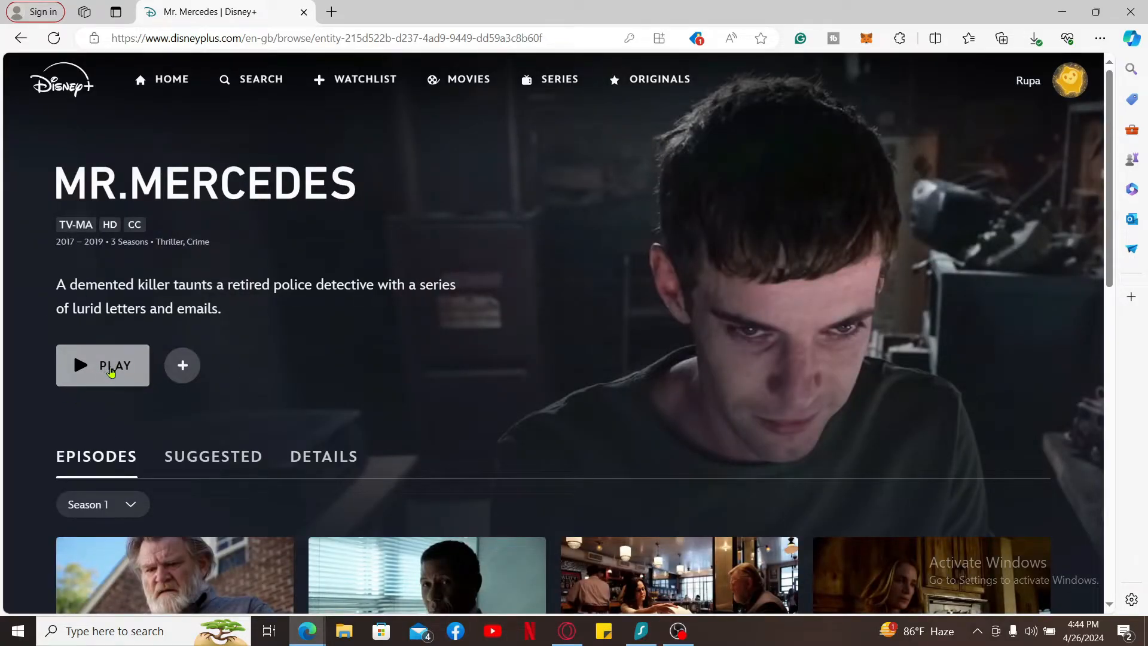
Play the Mr. Mercedes pilot and set subtitles from Off to English [CC].
click(103, 365)
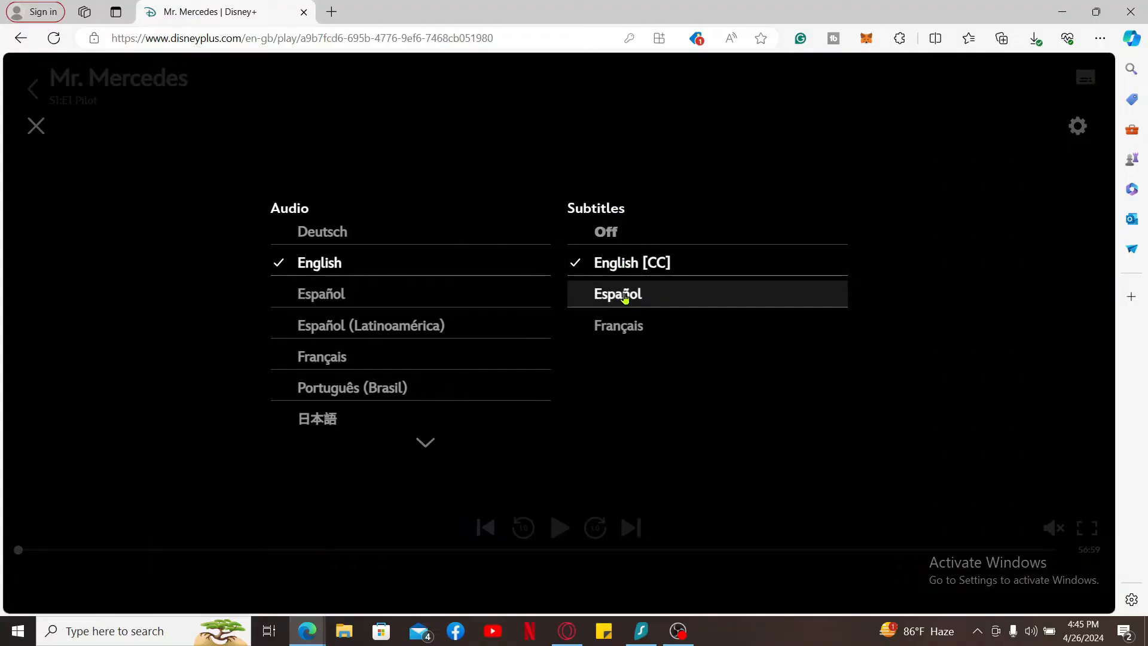
mouse_move(616, 225)
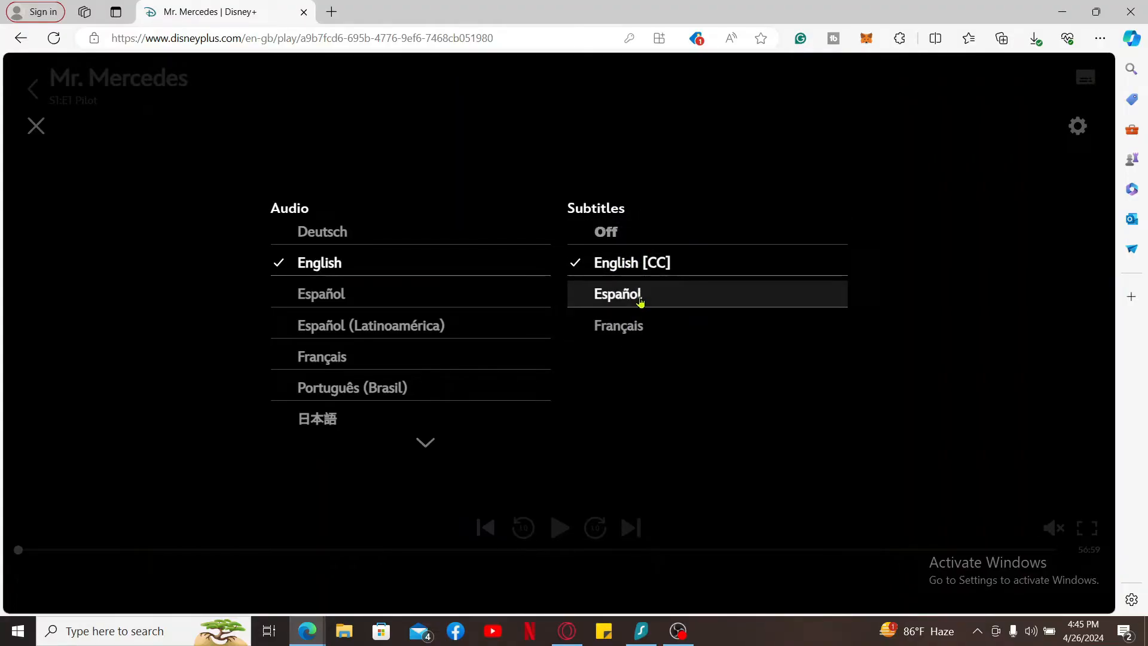
click(605, 232)
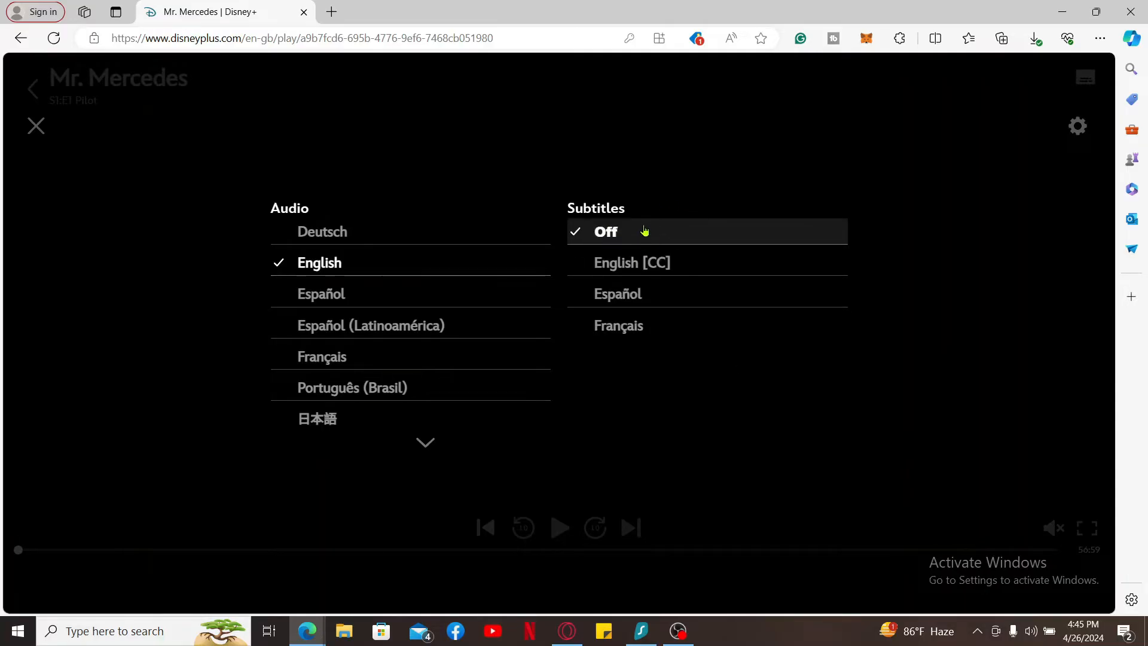
click(617, 294)
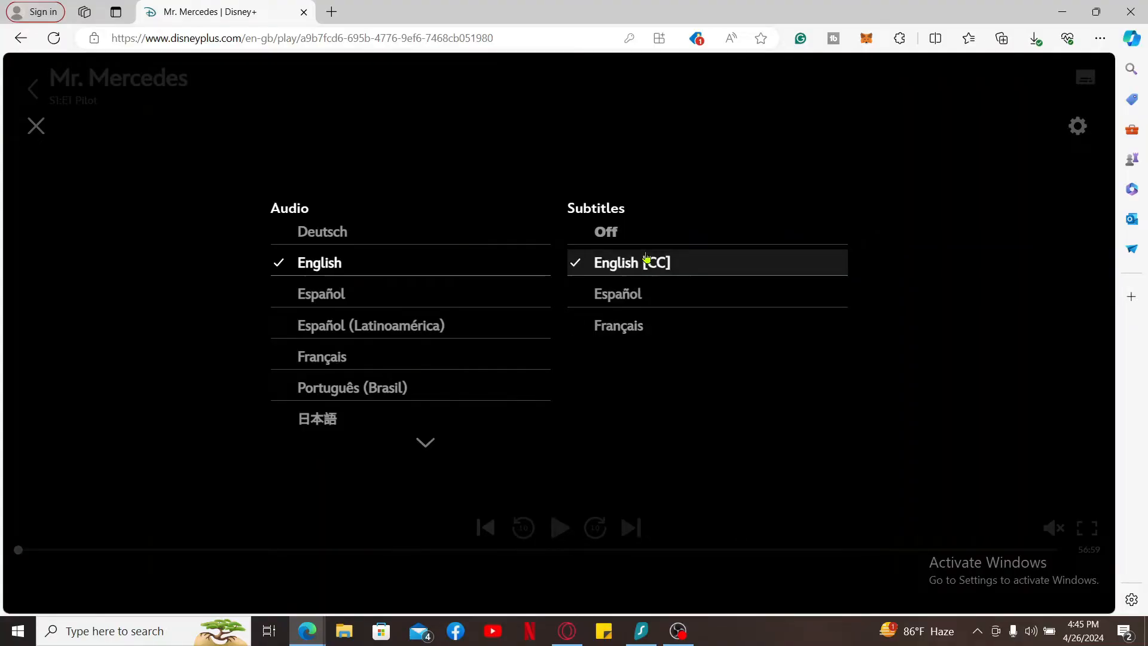
mouse_move(689, 264)
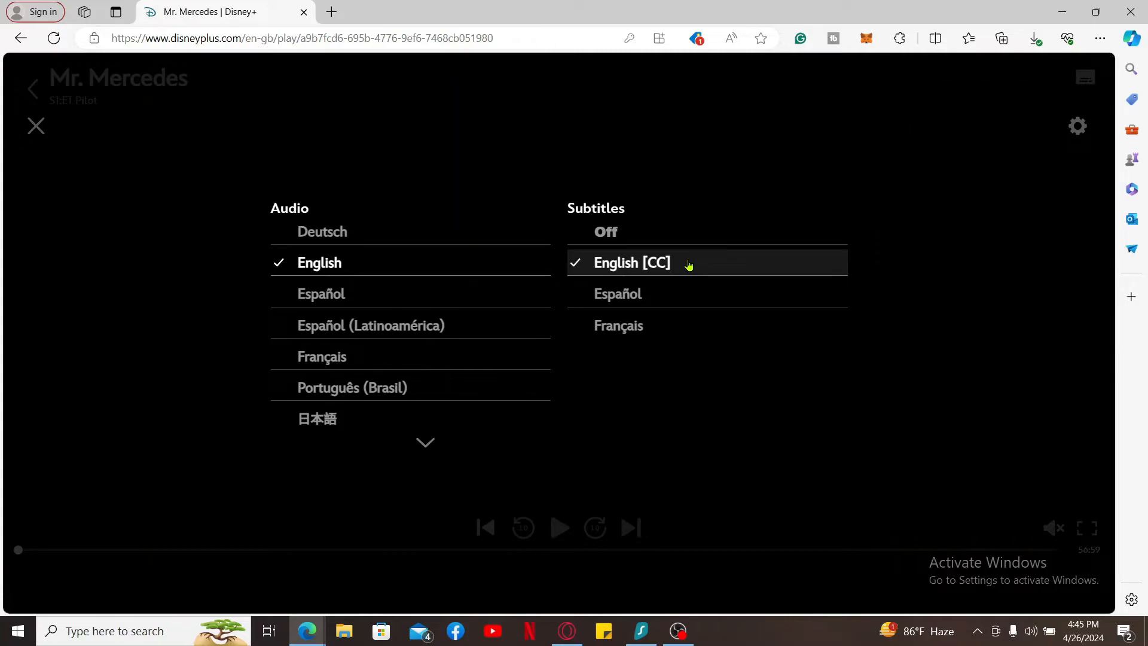
mouse_move(636, 303)
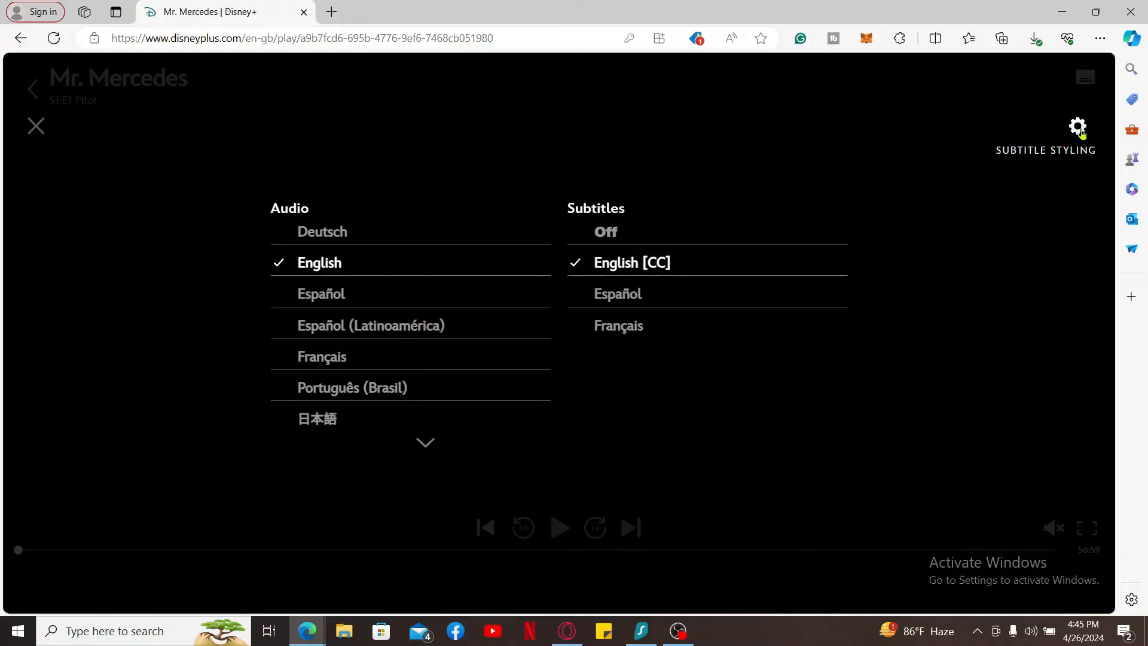
click(1078, 127)
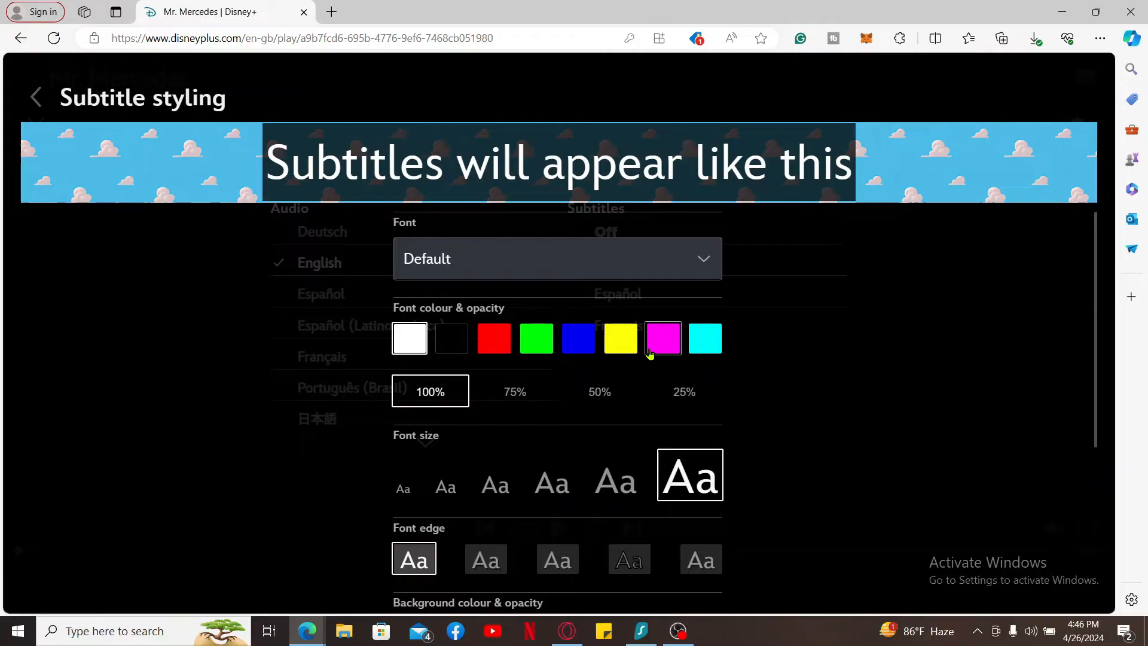
scroll(down, 3)
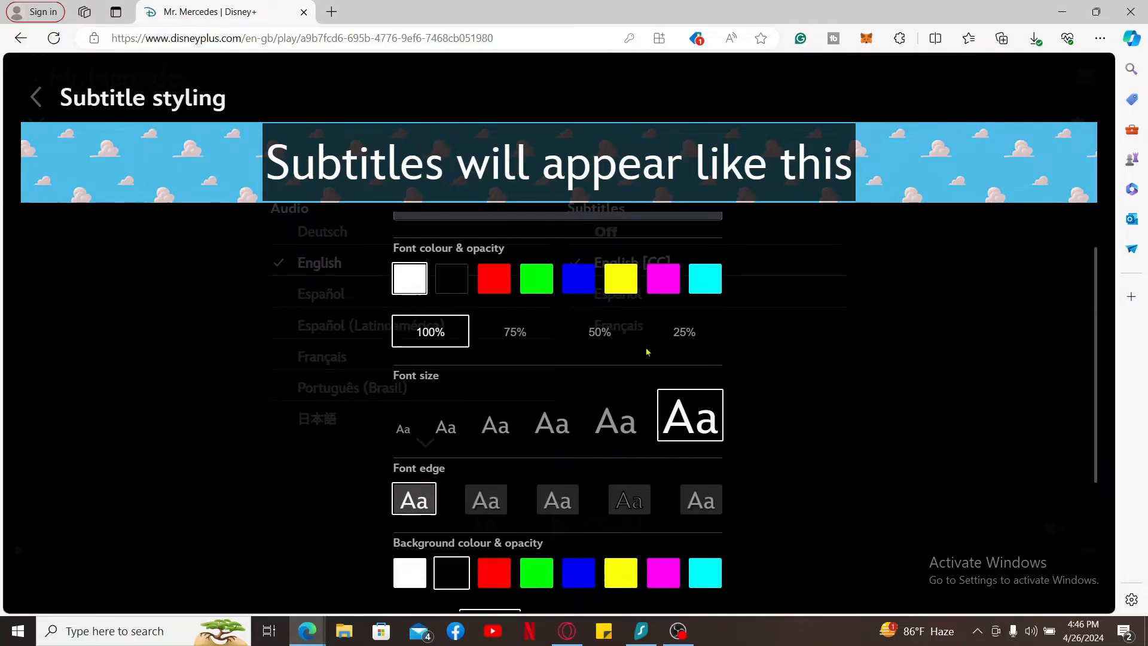
scroll(down, 3)
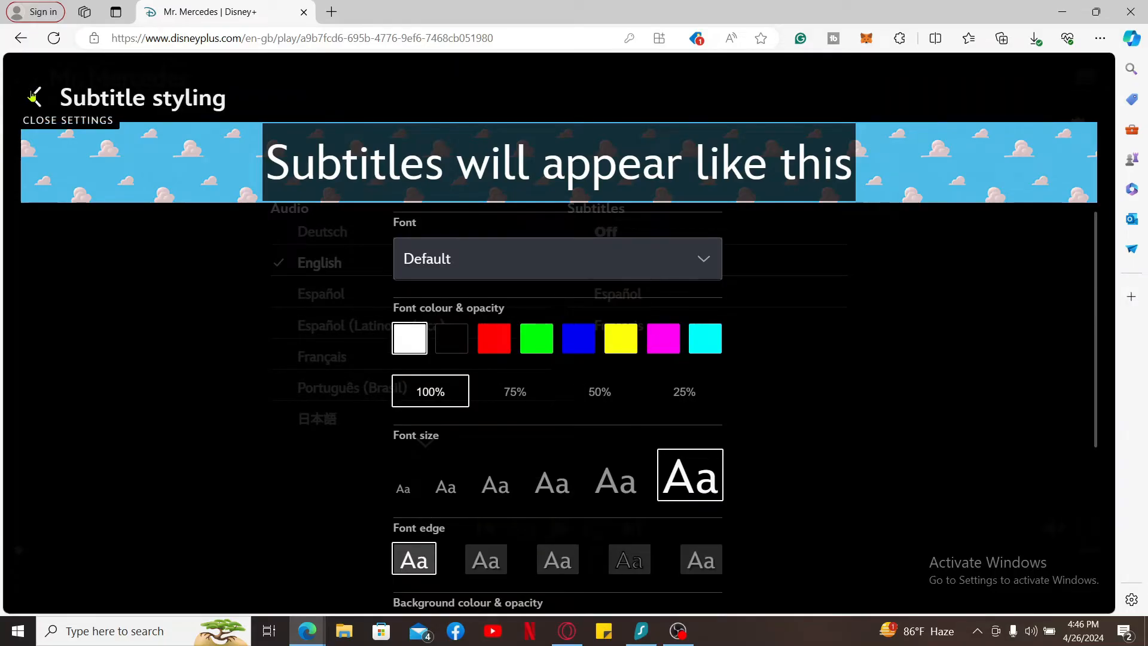
click(68, 120)
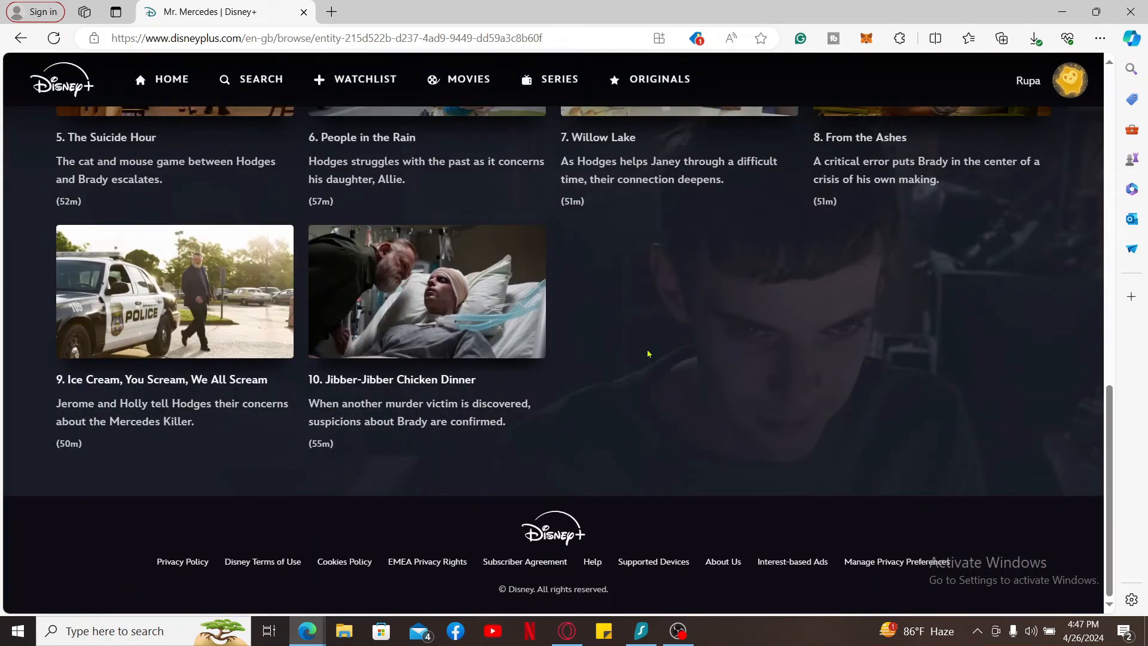
Scroll the Mr. Mercedes page to view Season 1 episodes 1 through 8.
scroll(up, 3)
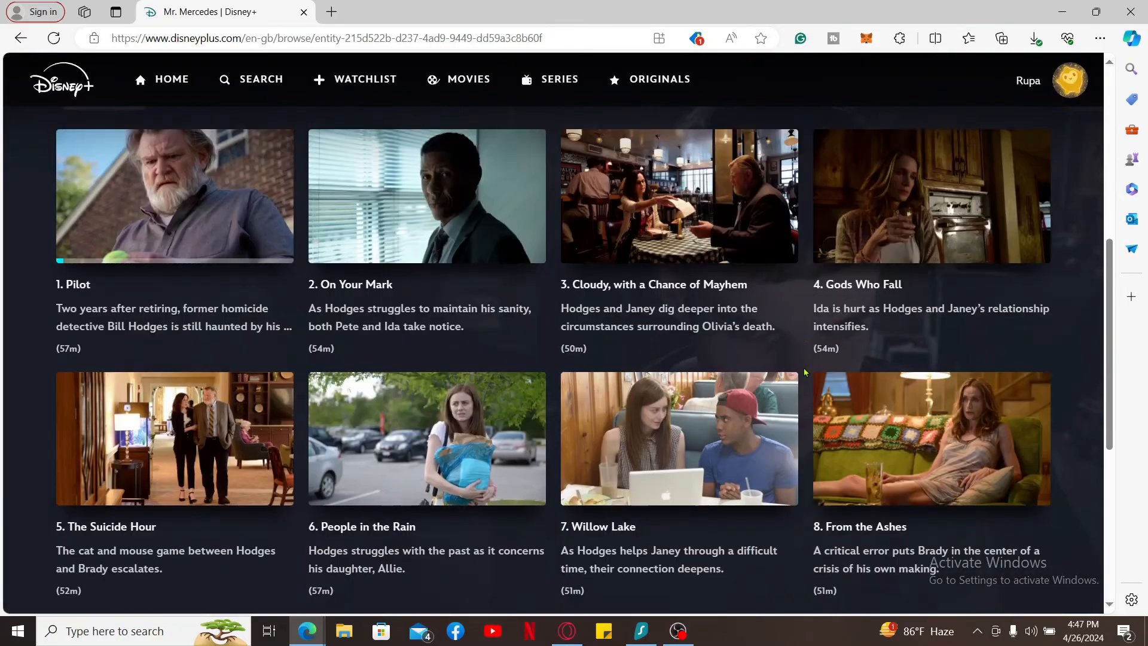
Open the Disney+ Help Center from the profile avatar menu.
click(1069, 80)
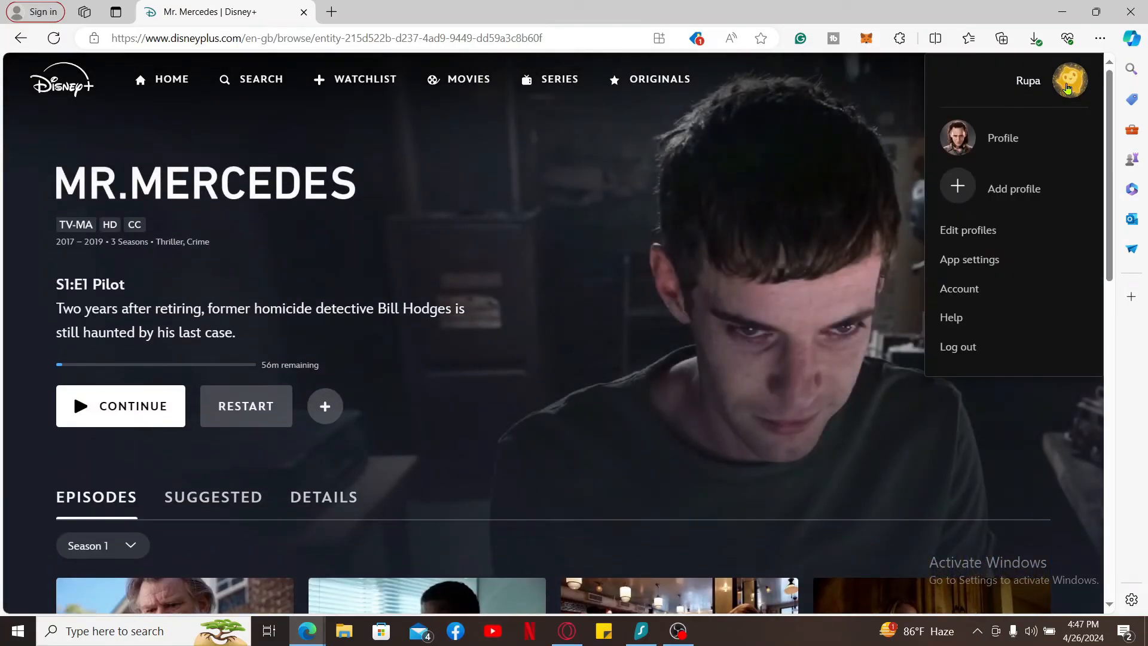
click(952, 317)
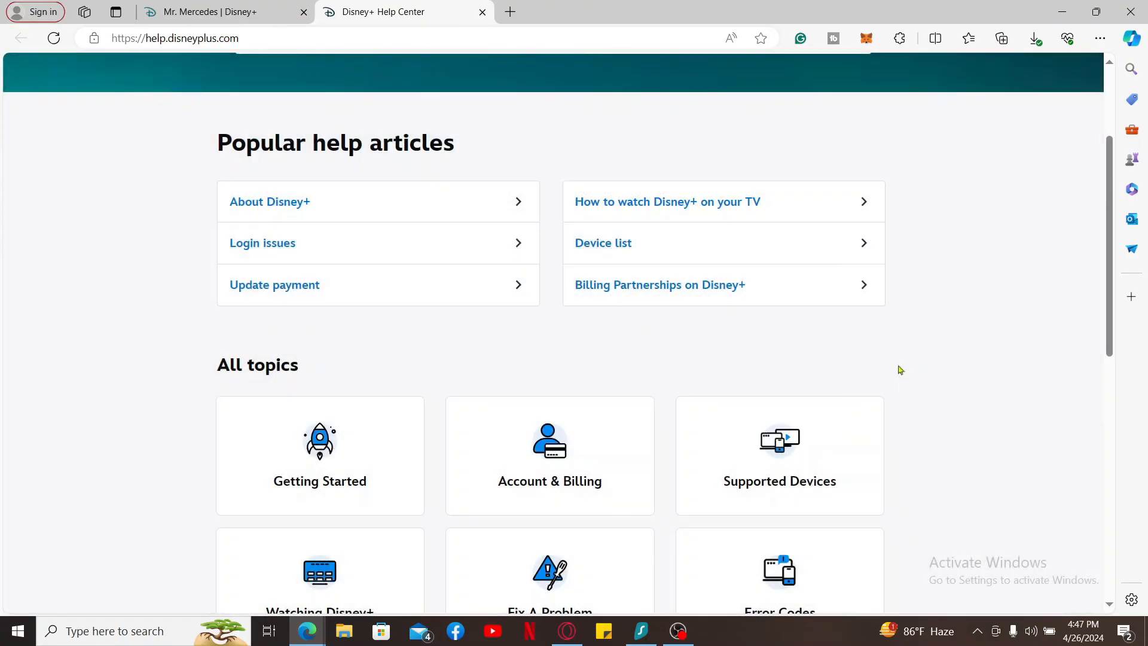
mouse_move(660, 352)
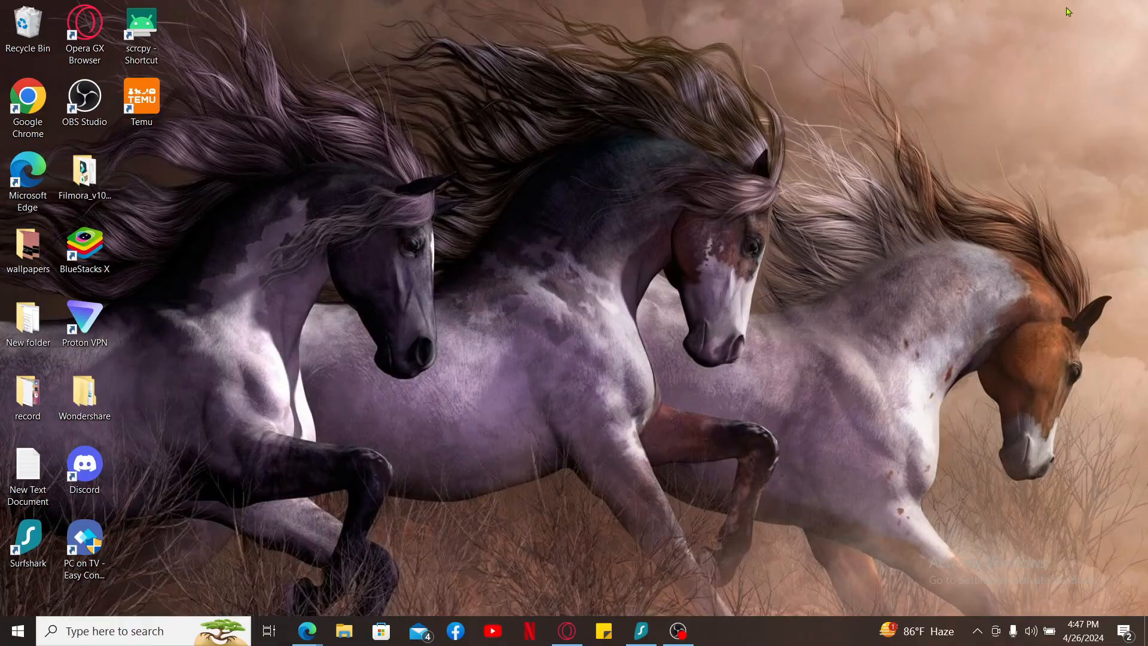
mouse_move(1038, 13)
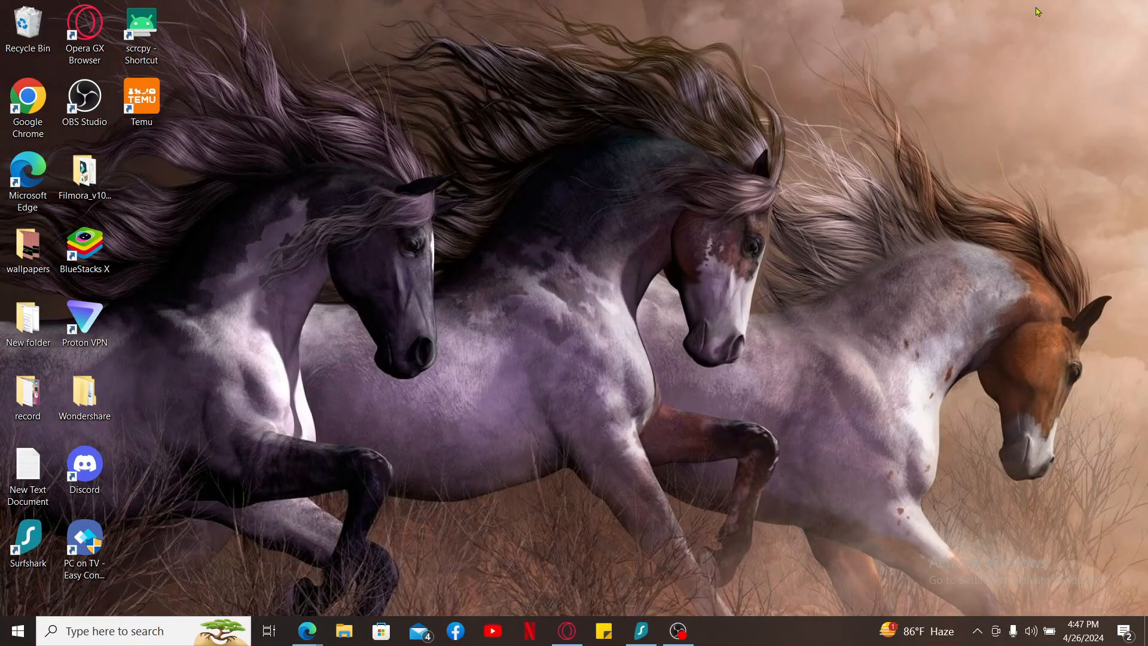